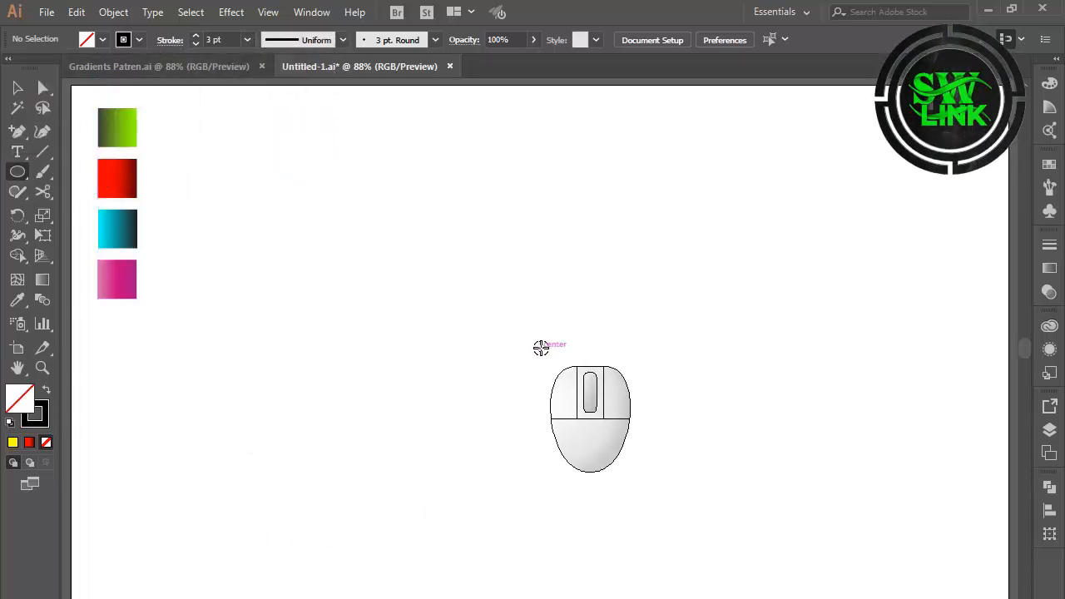
# Draw a circle, add a 45° rotated copy pivoted on its edge, then repeat the transform.
pyautogui.moveTo(540, 347); pyautogui.dragTo(633, 352)
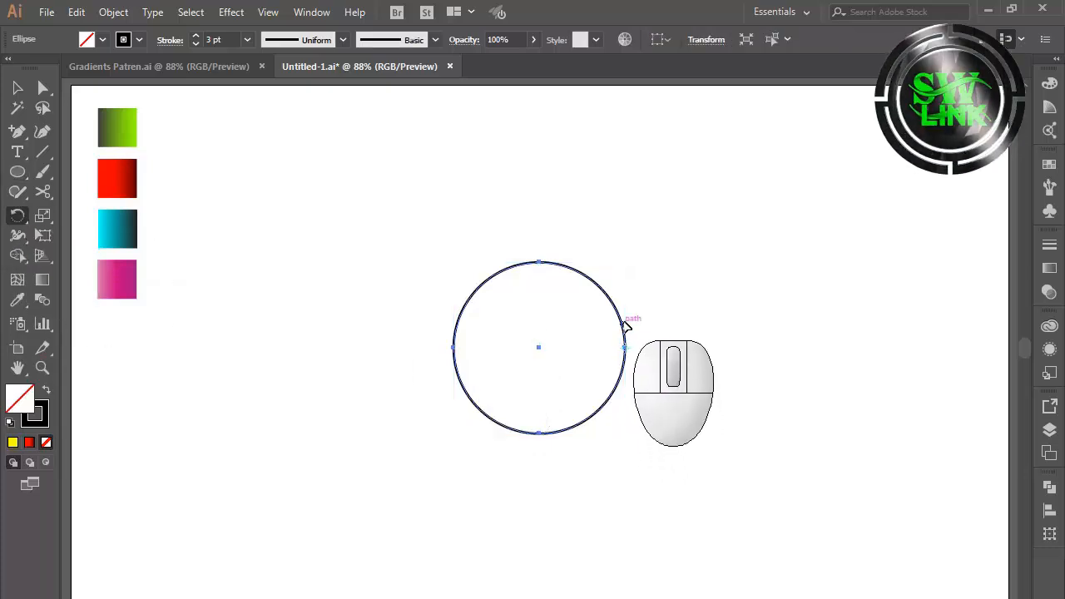
pyautogui.click(625, 348)
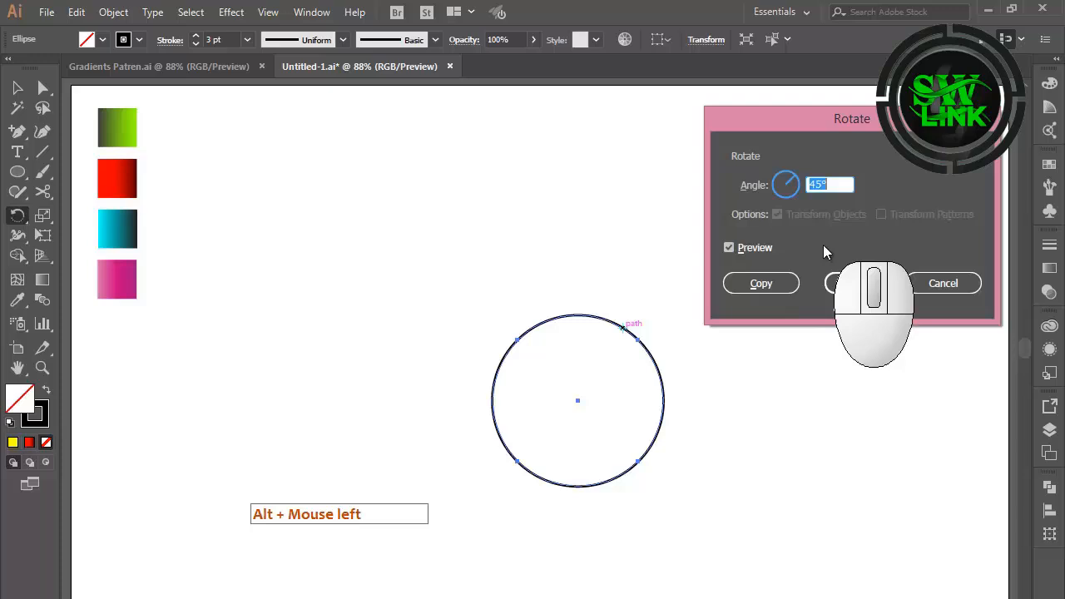
pyautogui.click(761, 283)
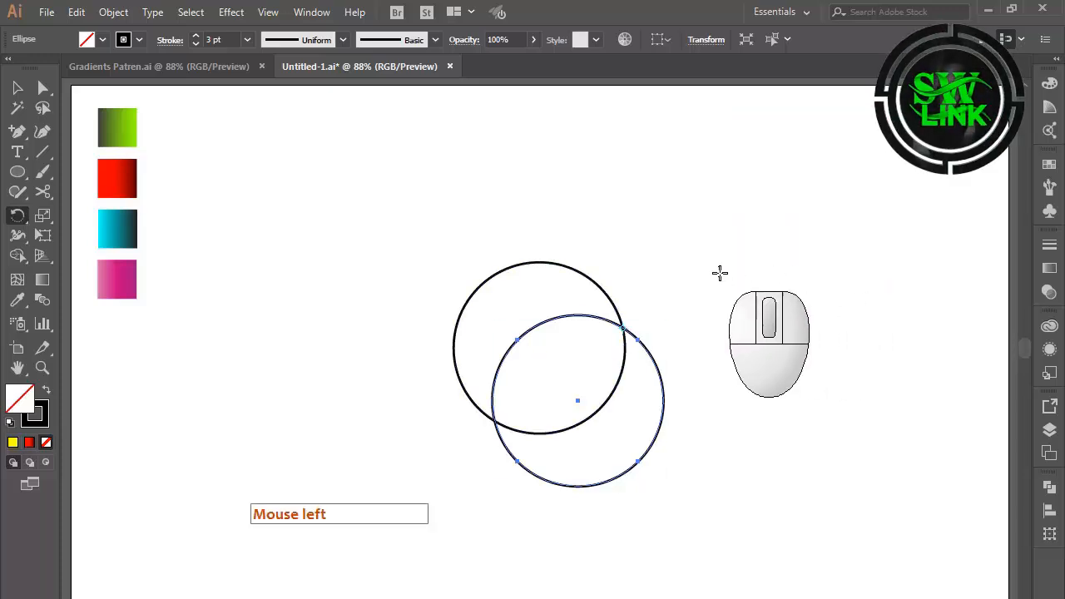
pyautogui.press('ctrl+d')
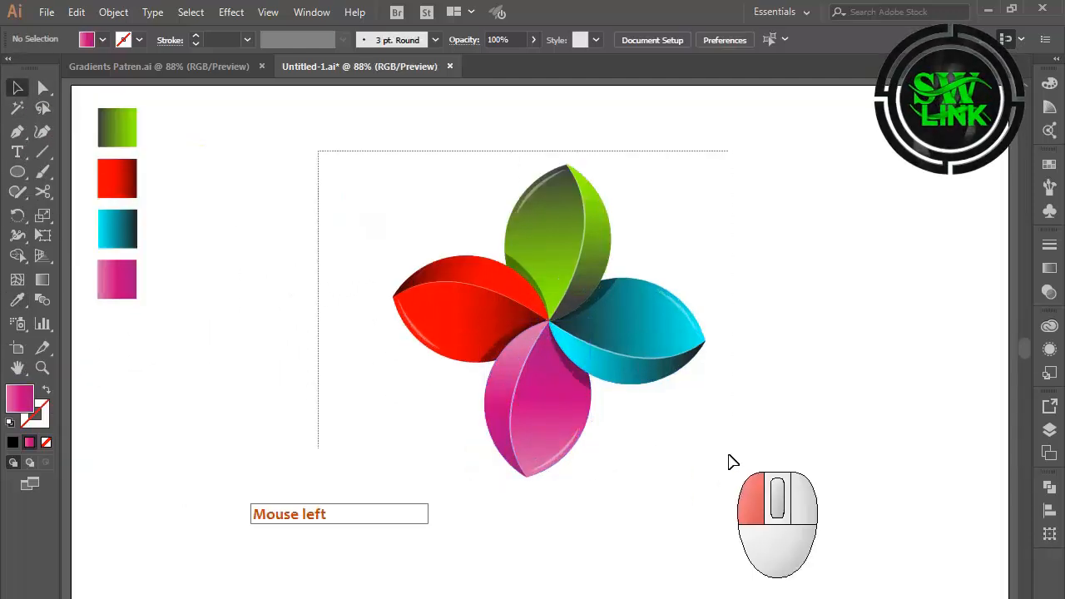
# Start a placeholder text line below the pinwheel with the Type tool.
pyautogui.click(16, 150)
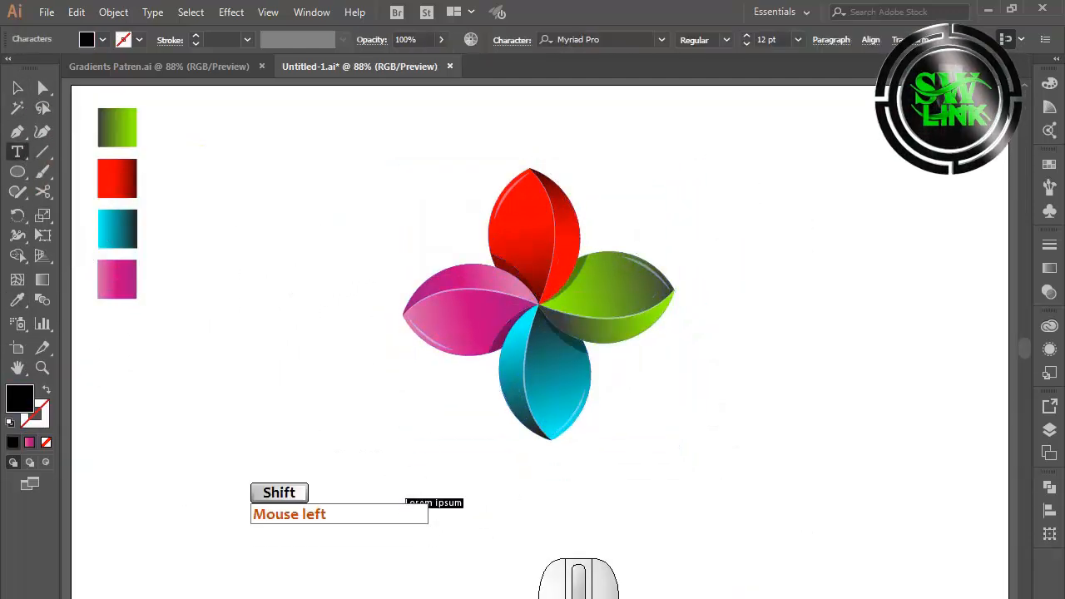